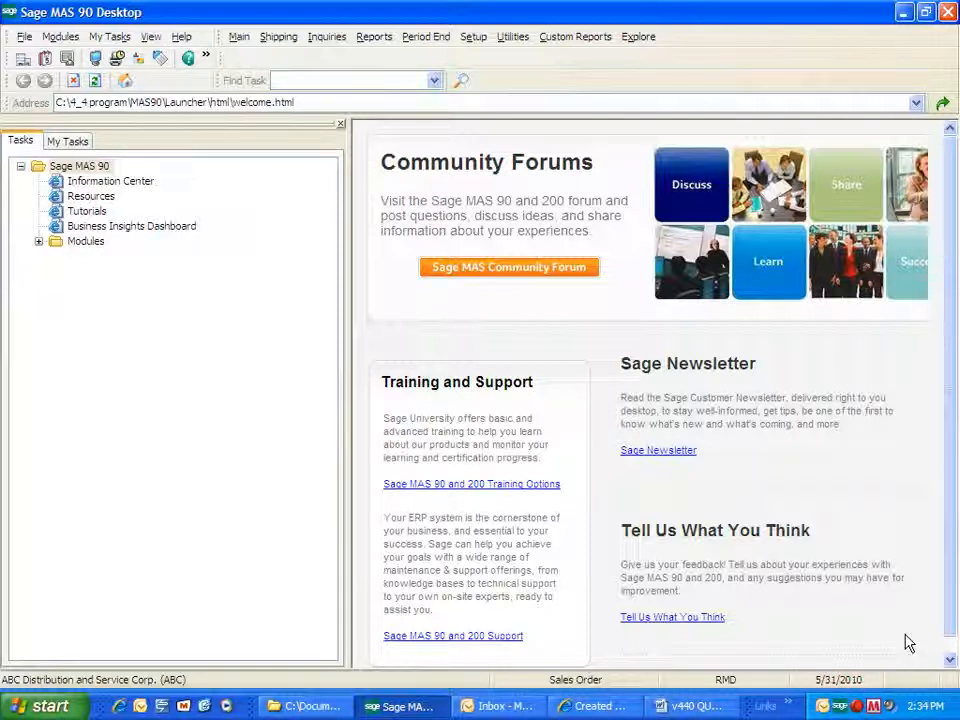
pyautogui.moveTo(742, 556)
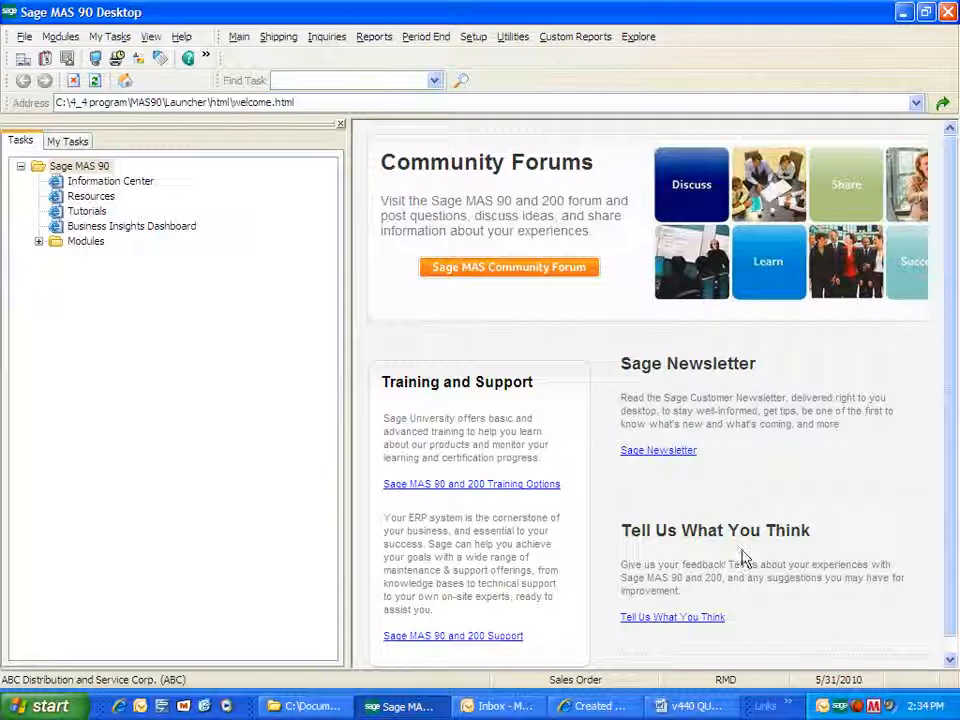
# Open Sales Order Options for company ABC from the Setup menu.
pyautogui.click(472, 36)
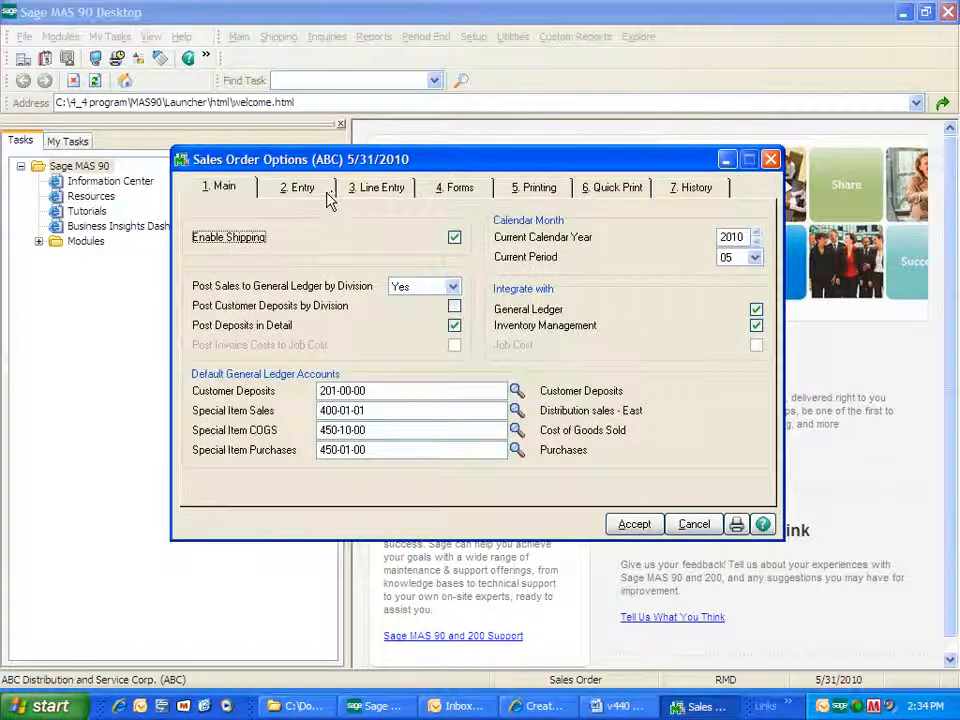
# On the Entry tab, tick all five duplicate customer PO files (SO entry, SO invoice entry, SO history, AR invoice entry, AR invoice history) and accept.
pyautogui.click(300, 188)
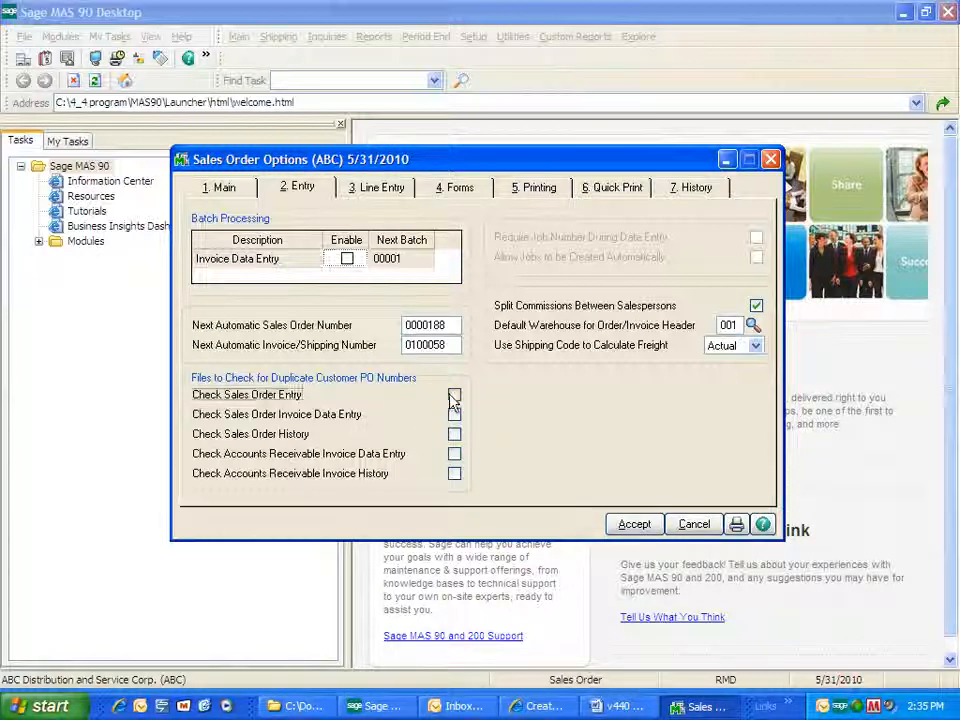
pyautogui.click(454, 394)
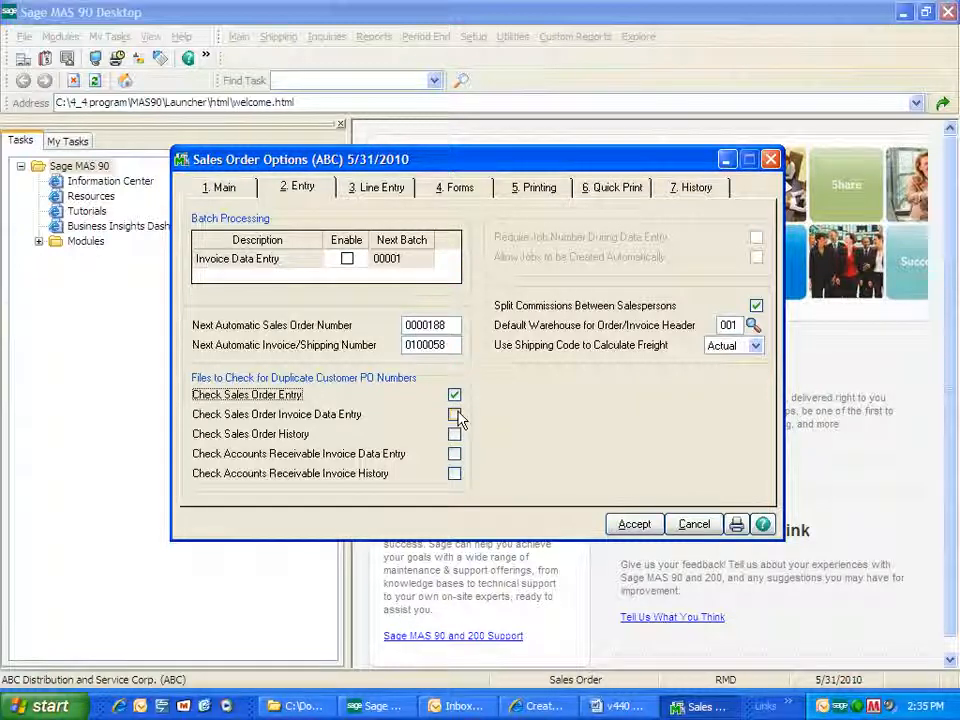
pyautogui.click(456, 414)
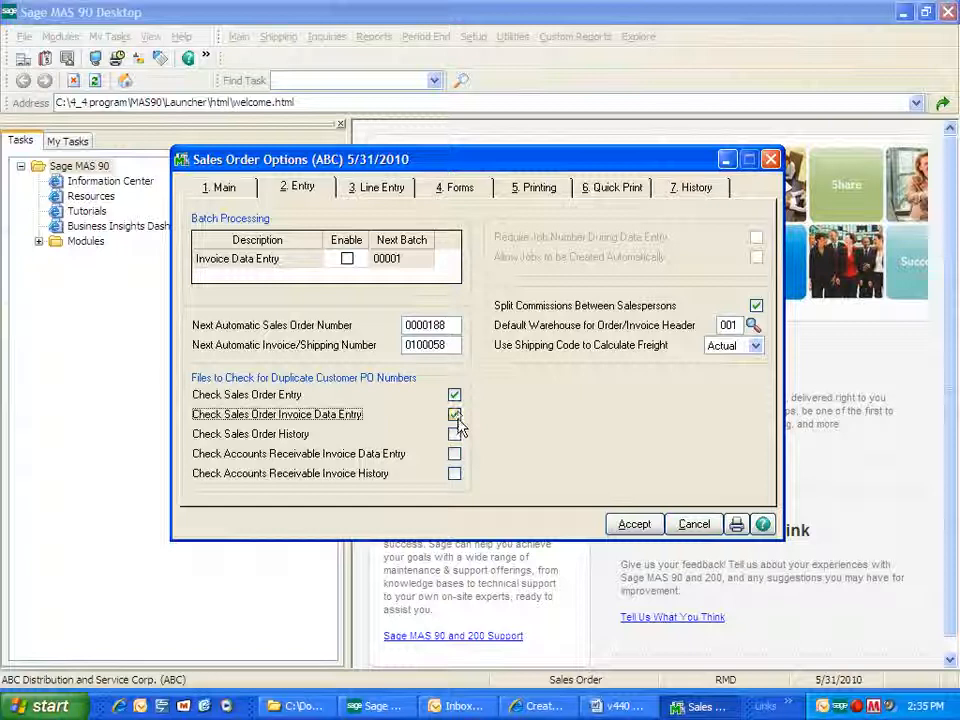
pyautogui.click(456, 434)
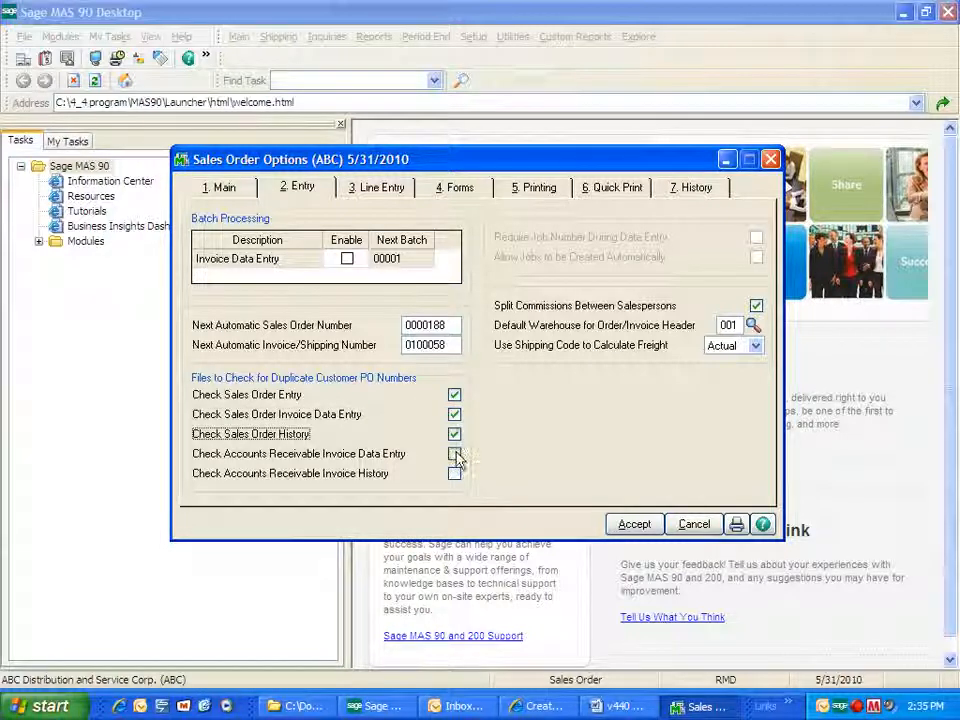
pyautogui.click(454, 452)
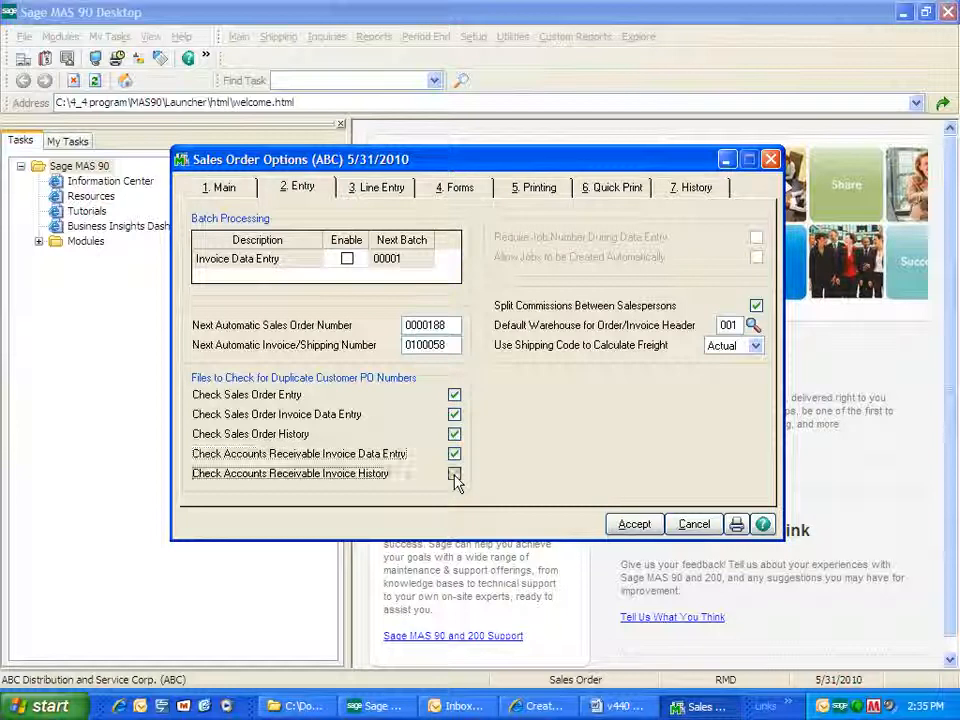
pyautogui.click(454, 472)
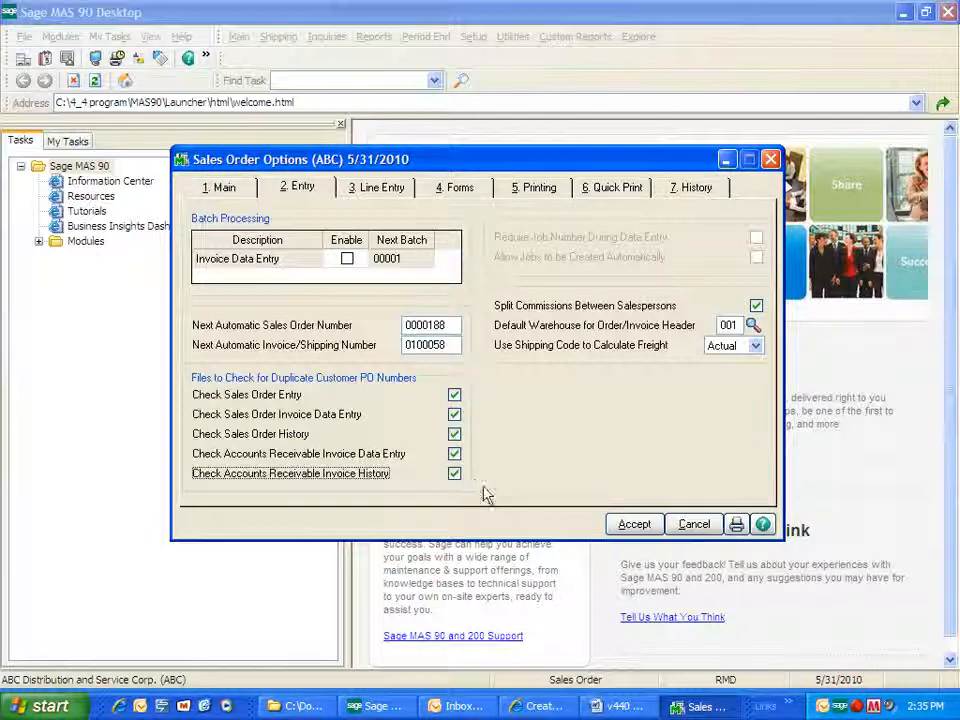
pyautogui.click(692, 524)
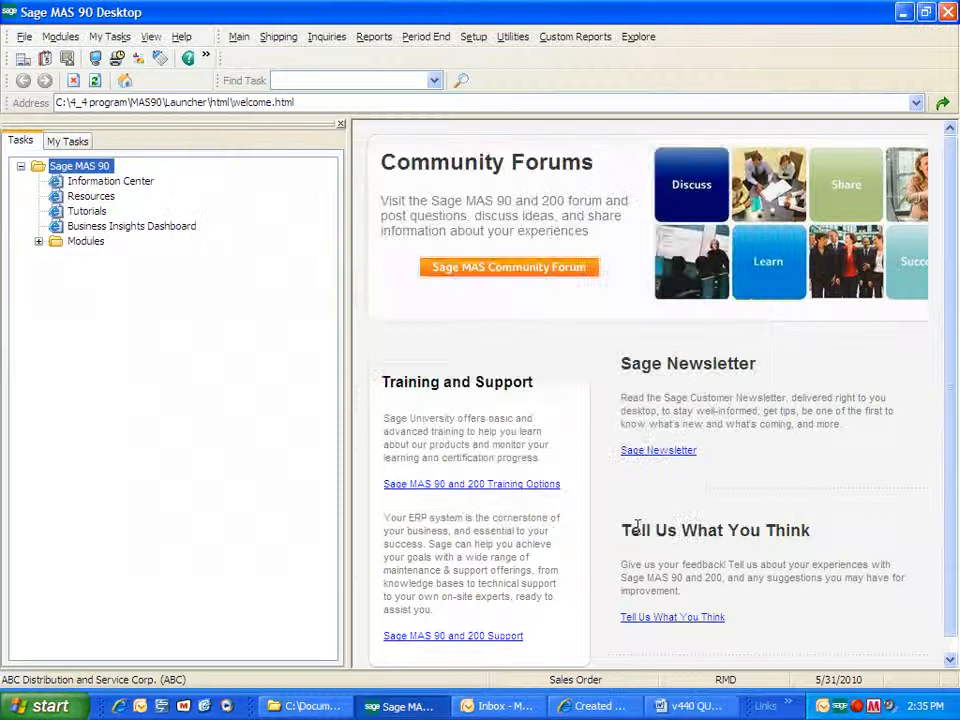
# Start a new sales order for customer 02-ATOZ with customer PO 890, triggering the duplicate PO warning.
pyautogui.click(240, 36)
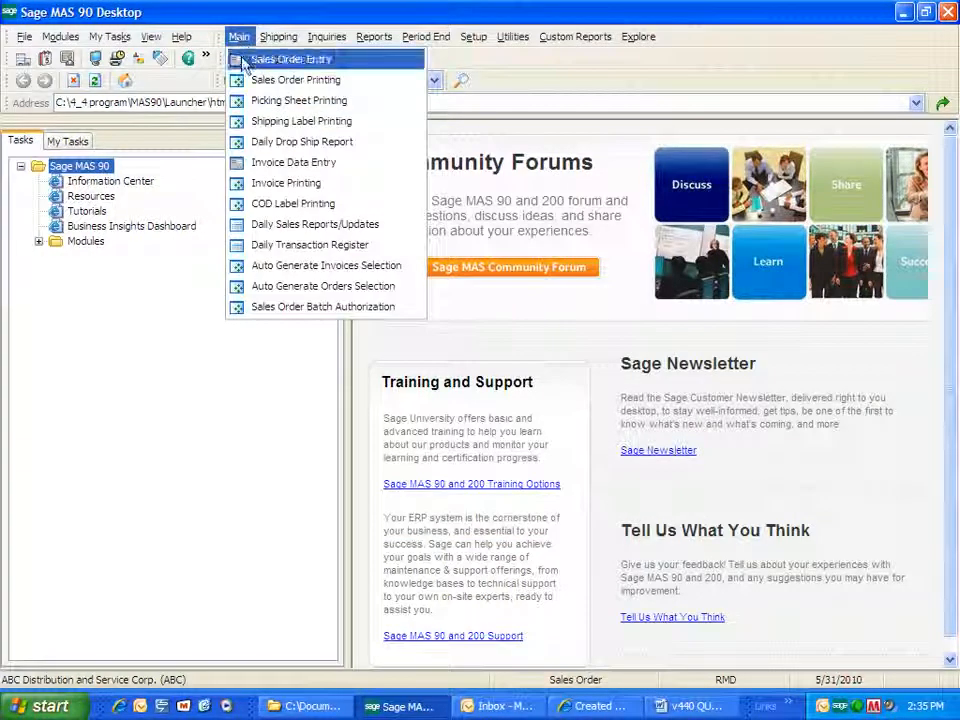
pyautogui.click(290, 60)
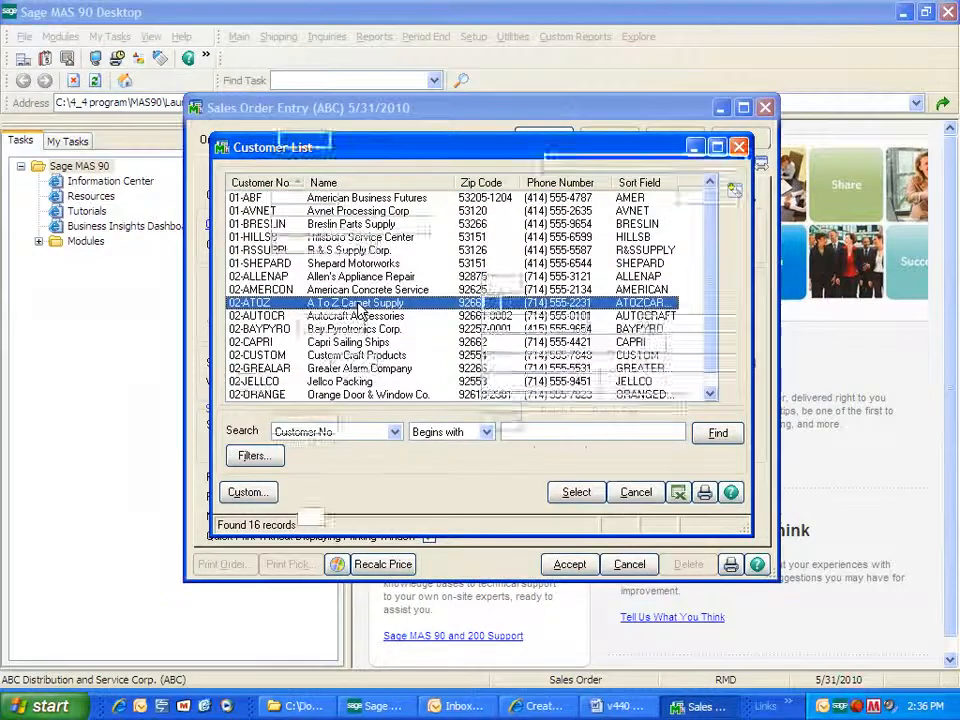
pyautogui.click(576, 492)
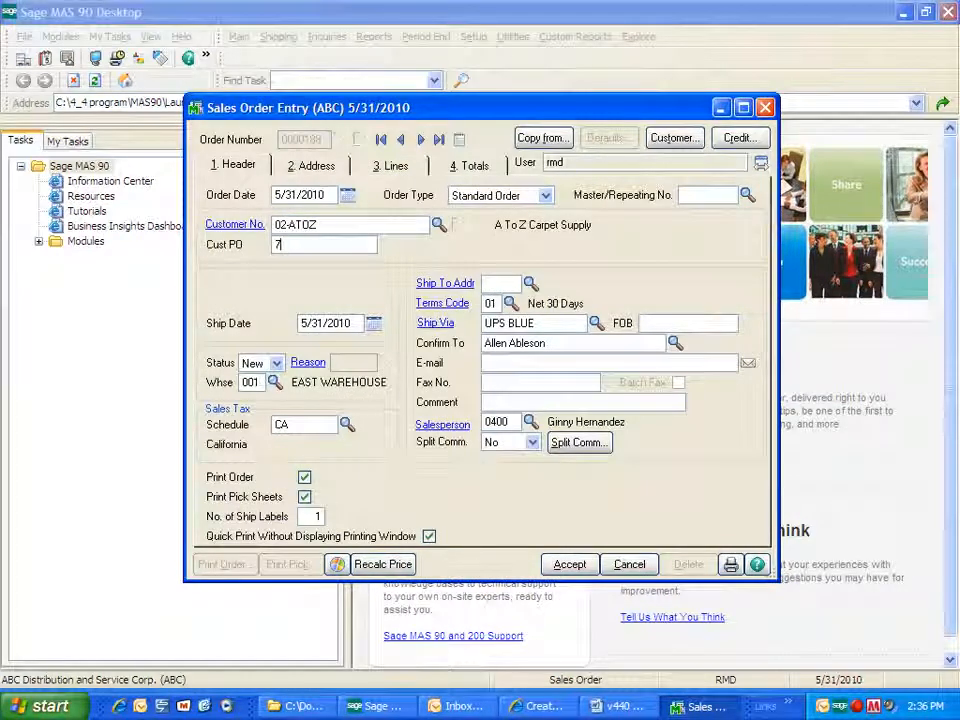
pyautogui.write('890')
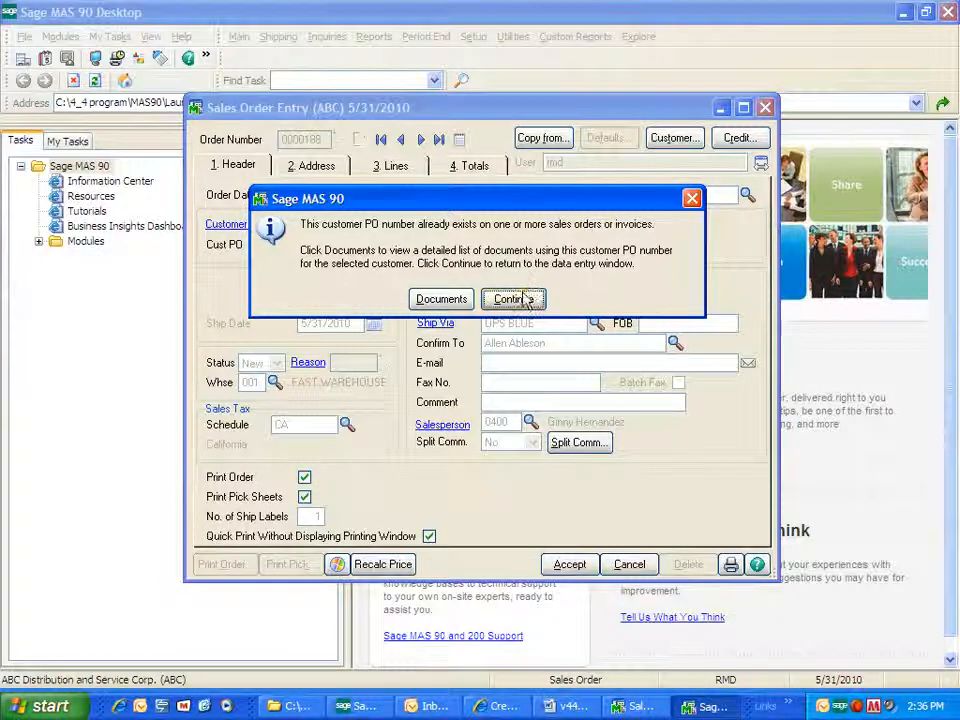
# Review the documents already using this customer PO, then close the duplicate PO list.
pyautogui.click(512, 300)
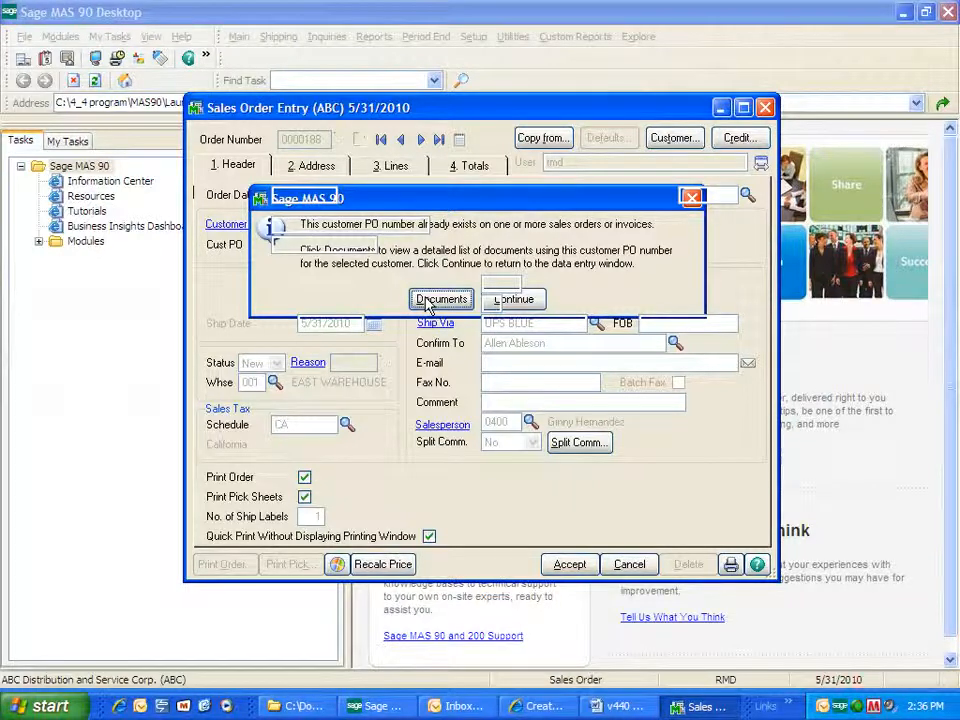
pyautogui.click(440, 300)
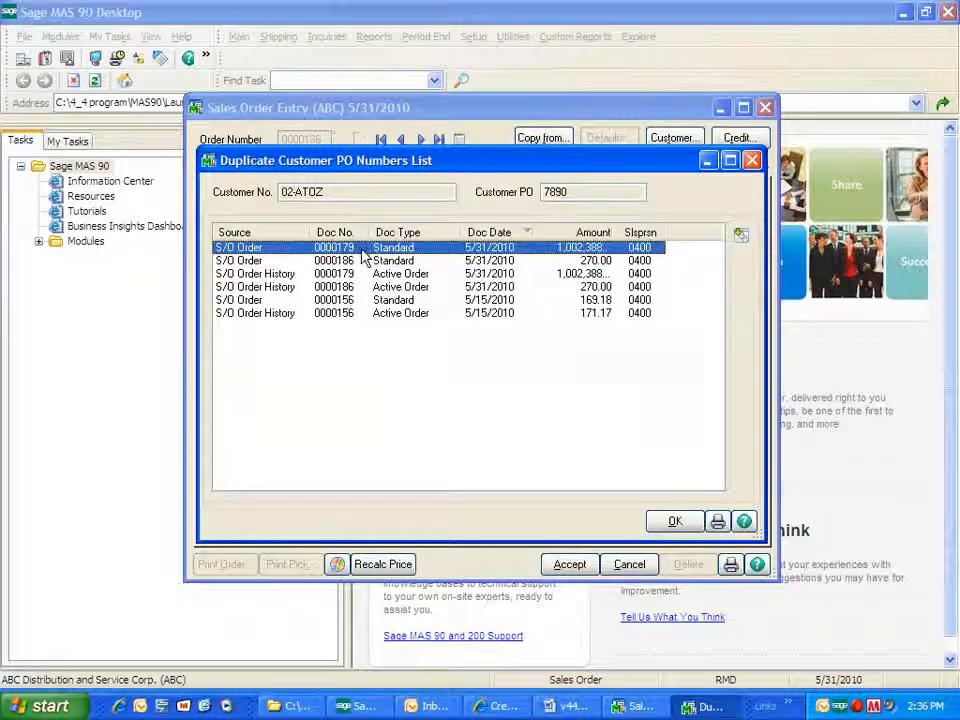
pyautogui.moveTo(356, 264)
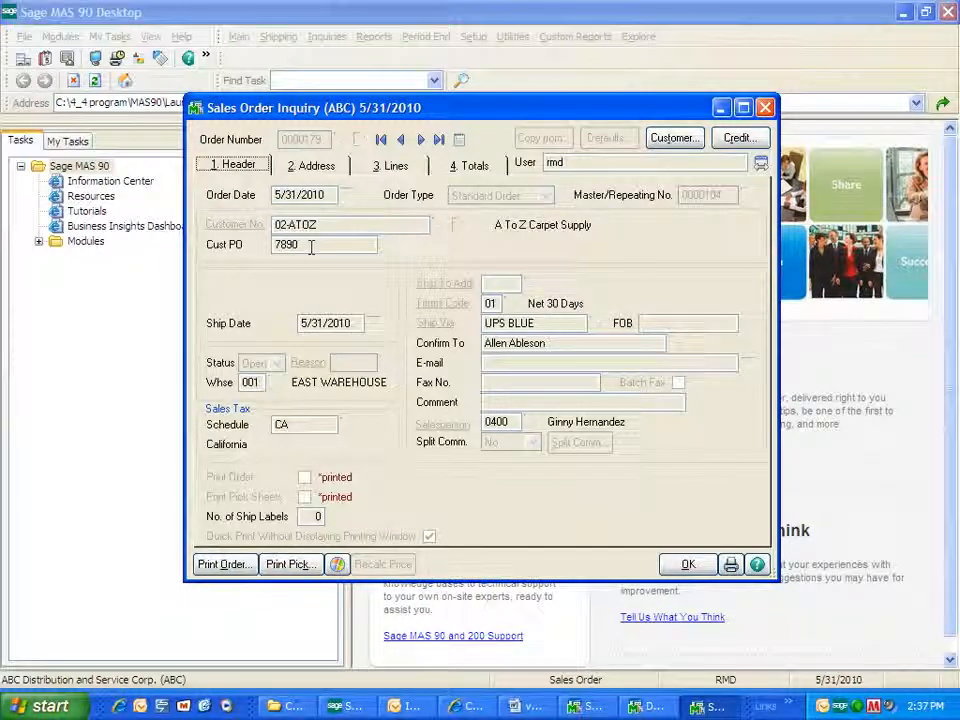
pyautogui.click(388, 164)
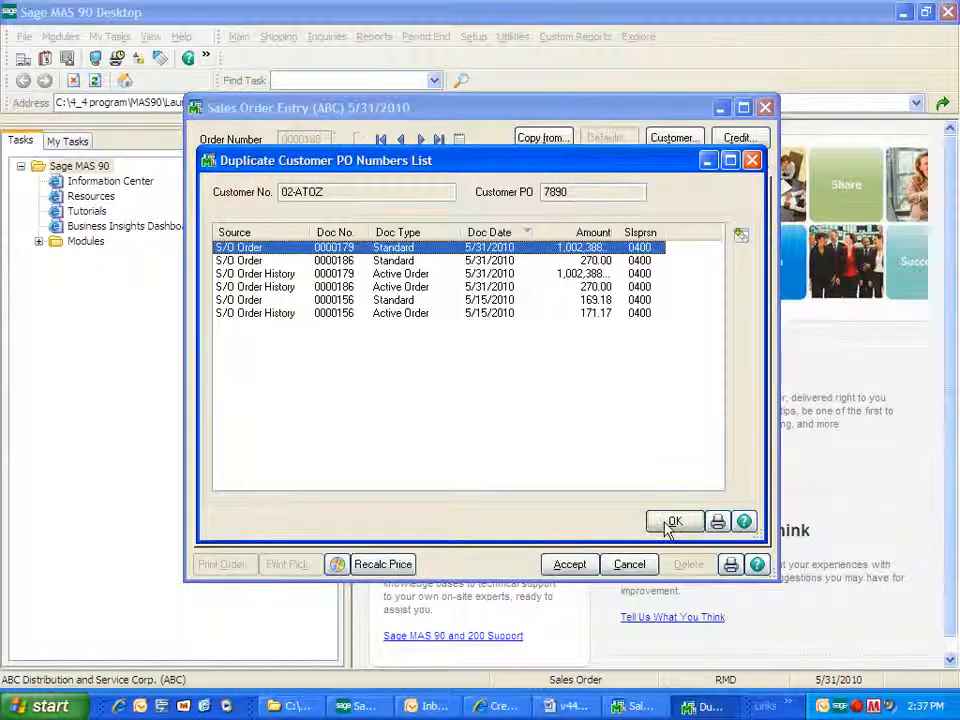
pyautogui.click(672, 520)
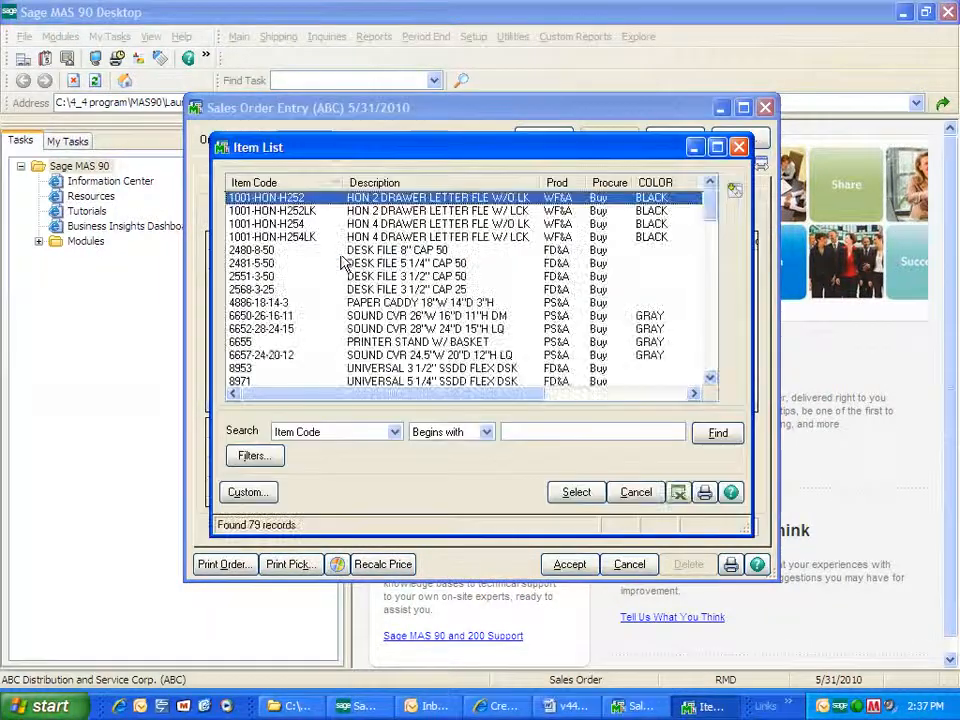
# Add the sound cover item, confirm the 429.00 total, and accept the sales order.
pyautogui.click(576, 492)
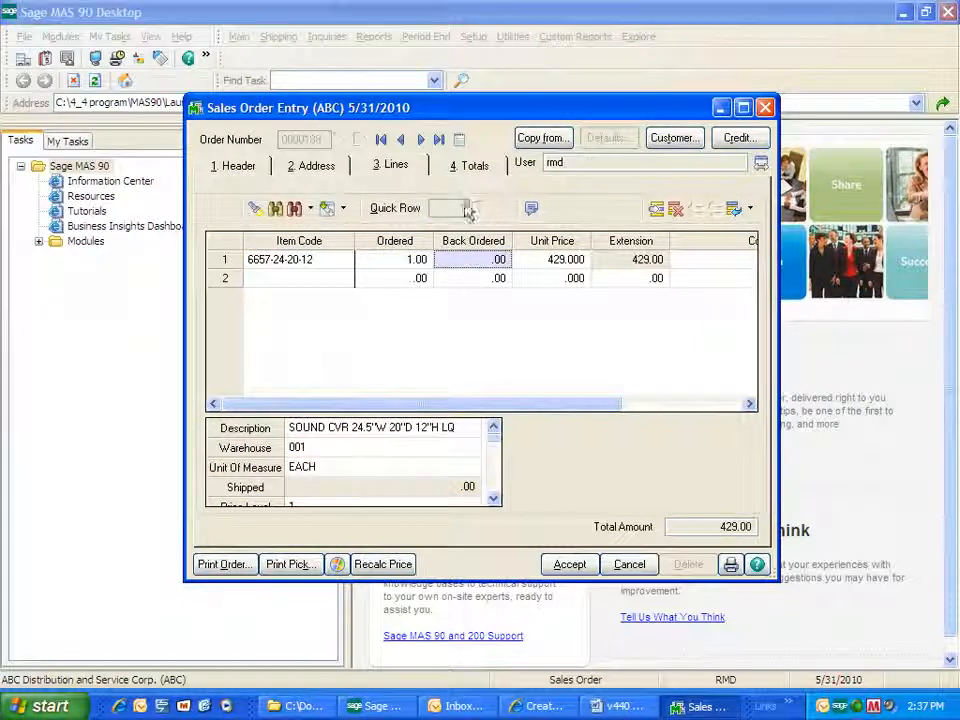
pyautogui.click(468, 164)
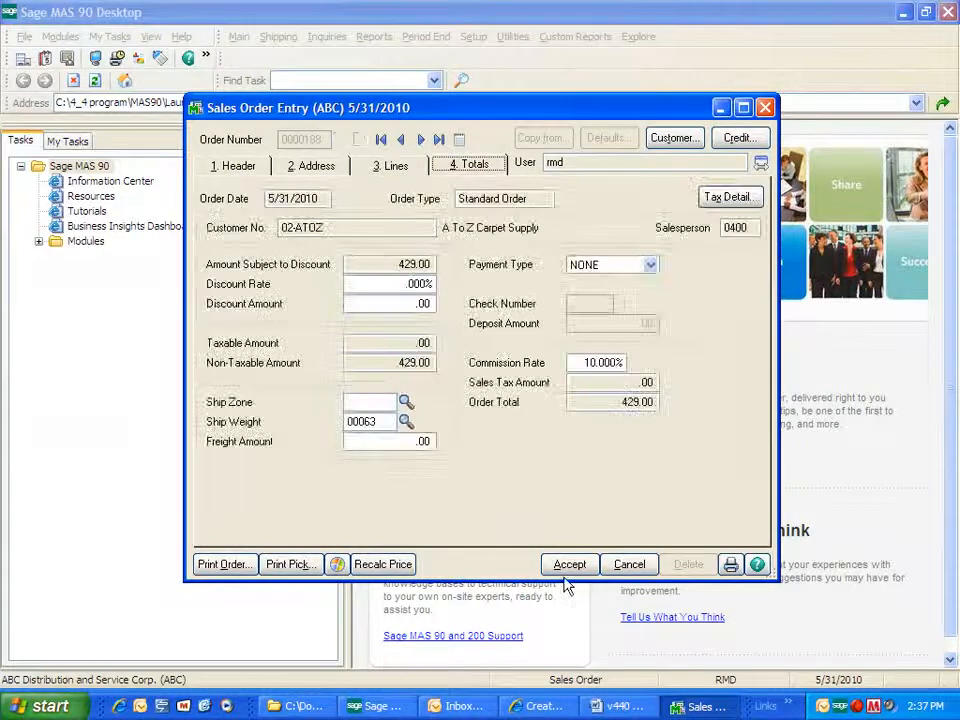
pyautogui.click(570, 564)
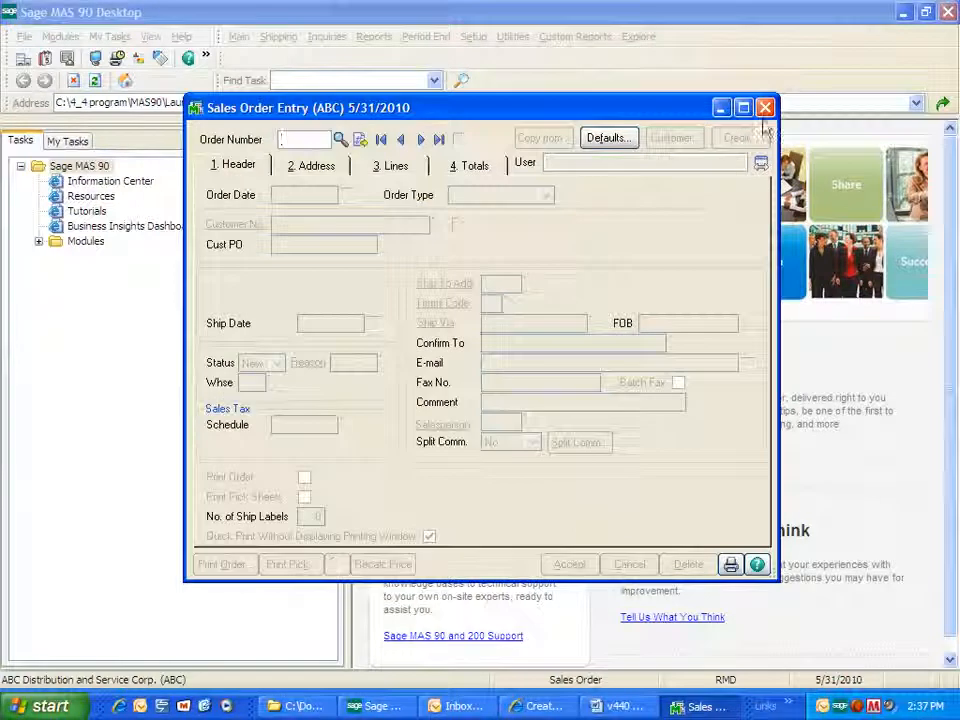
pyautogui.click(764, 108)
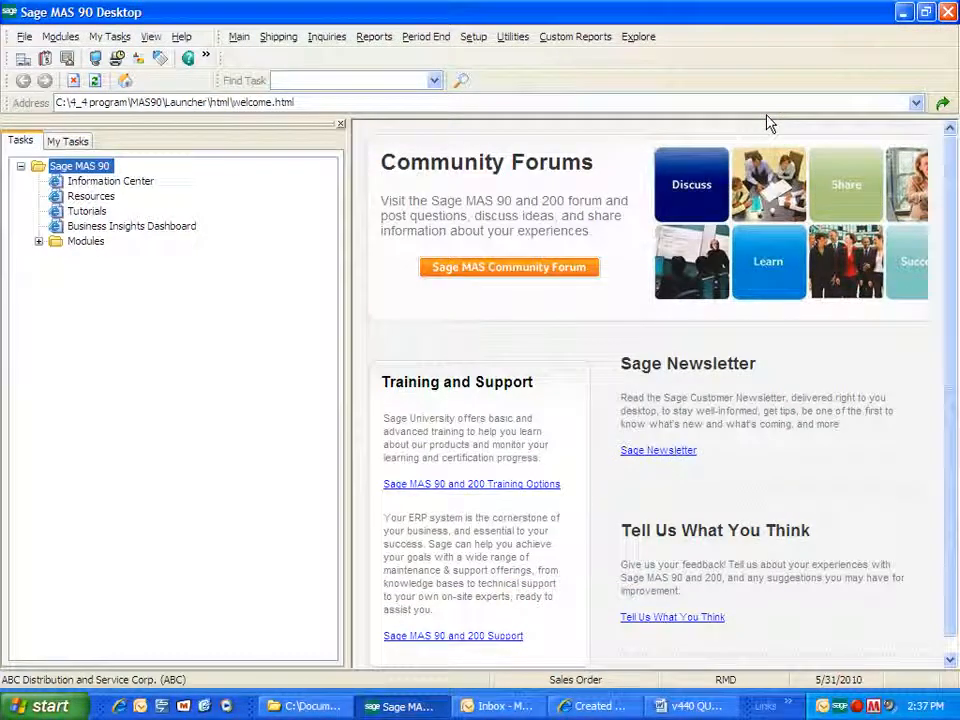
pyautogui.moveTo(520, 364)
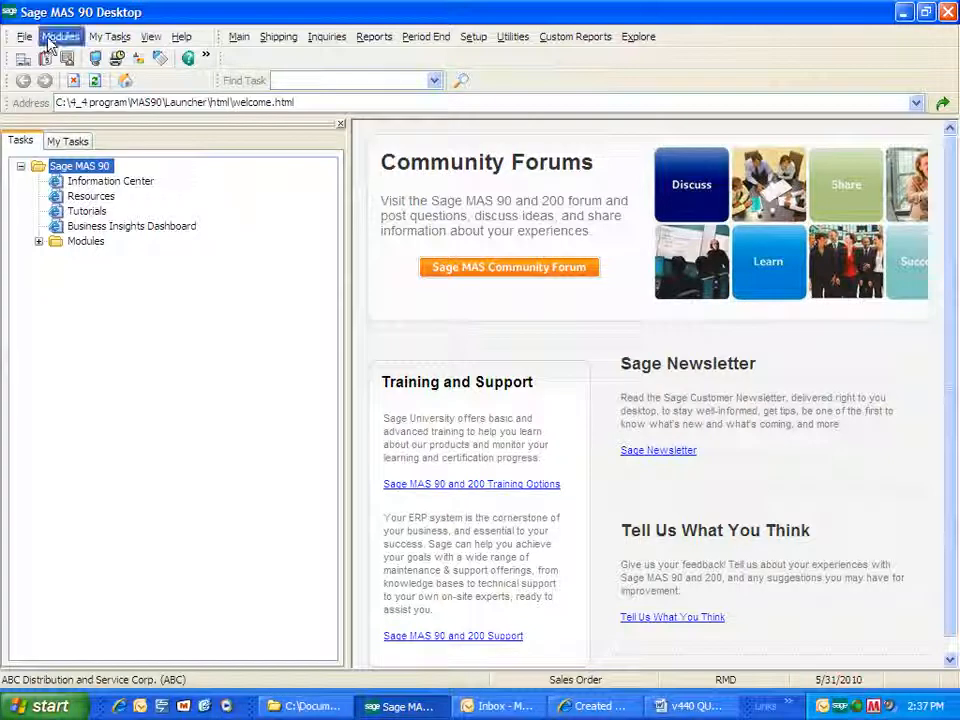
# Open Library Master Role Maintenance and load the SYSADMIN role.
pyautogui.click(60, 36)
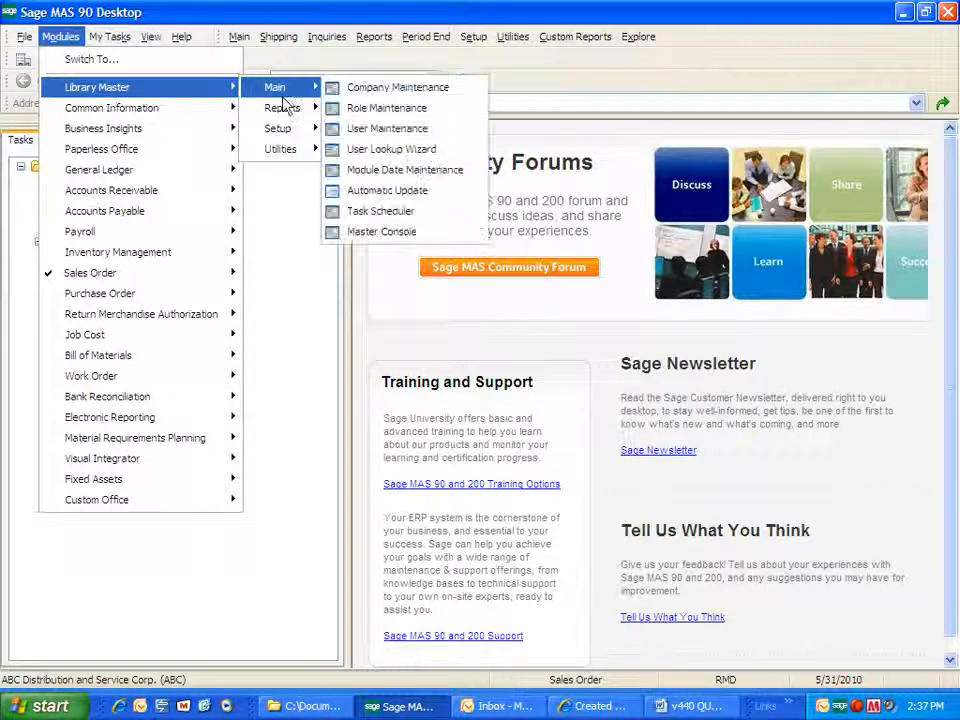
pyautogui.moveTo(386, 108)
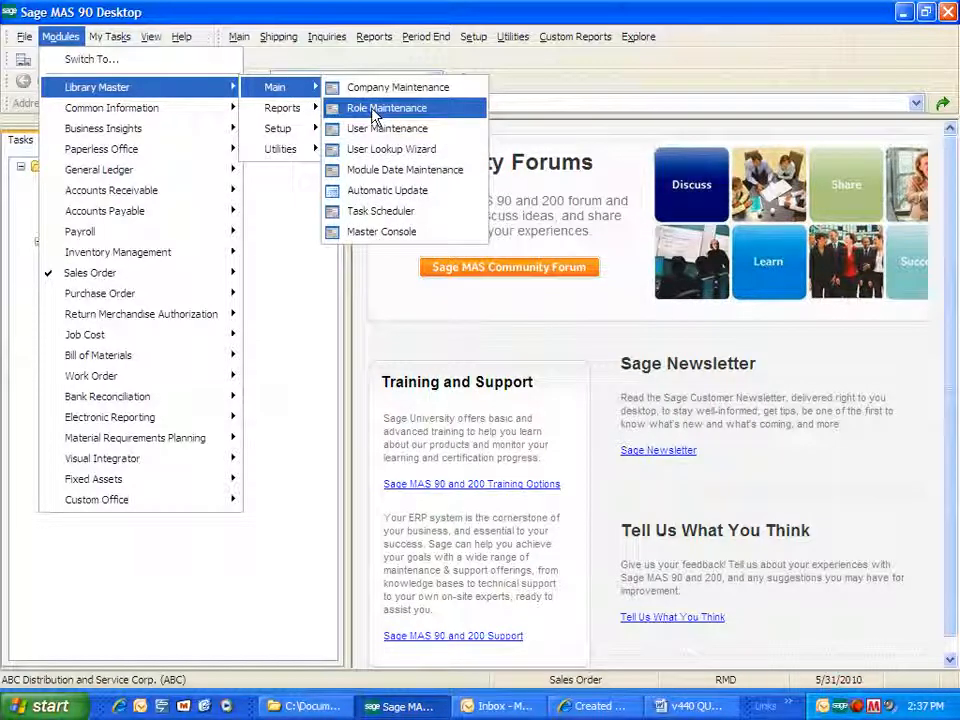
pyautogui.click(386, 108)
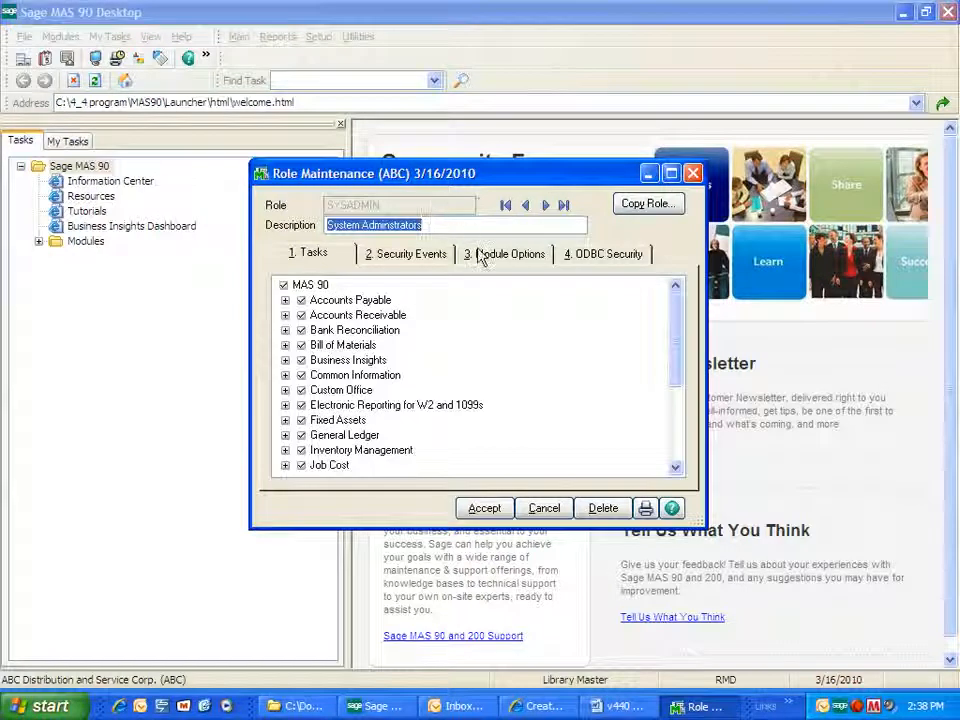
# Under Module Options > Sales Order, uncheck Allow Duplicate Customer PO Numbers, accept, and close Role Maintenance.
pyautogui.click(510, 252)
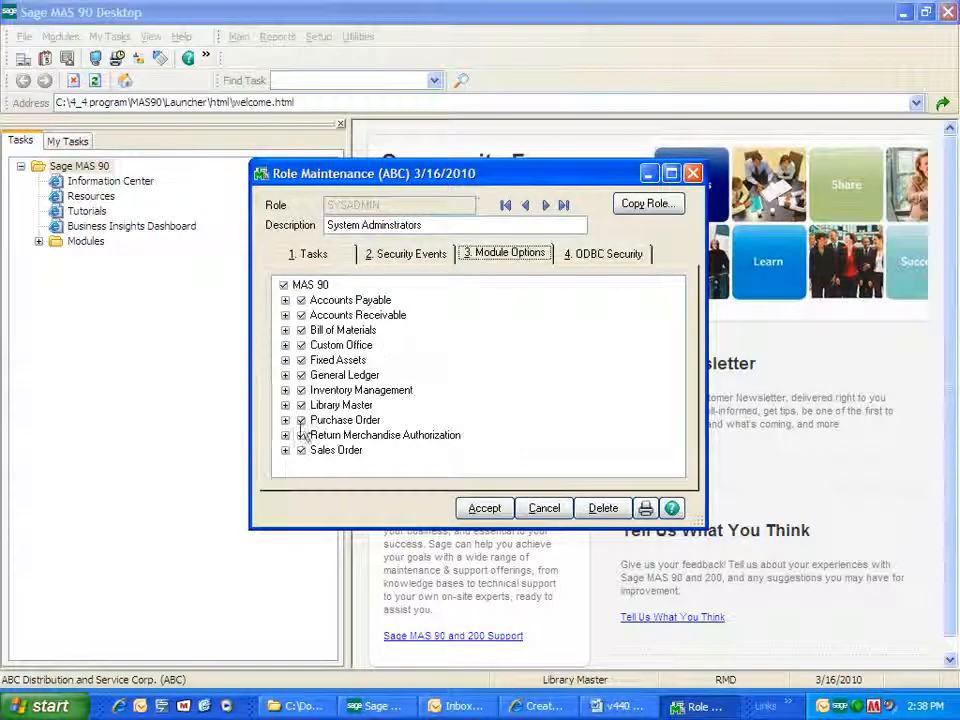
pyautogui.click(286, 448)
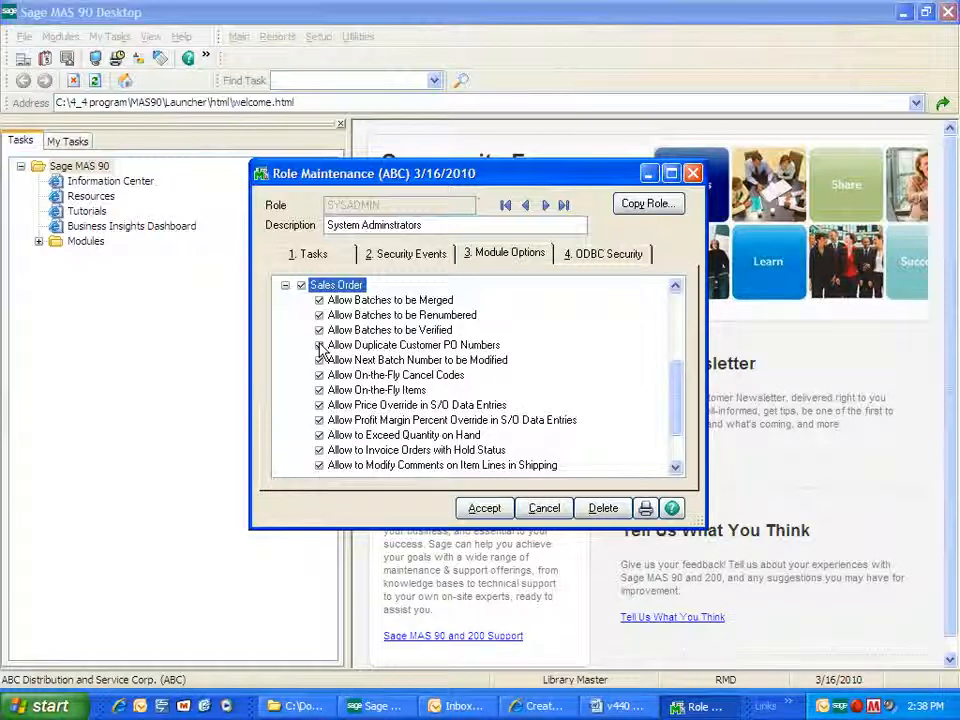
pyautogui.click(320, 344)
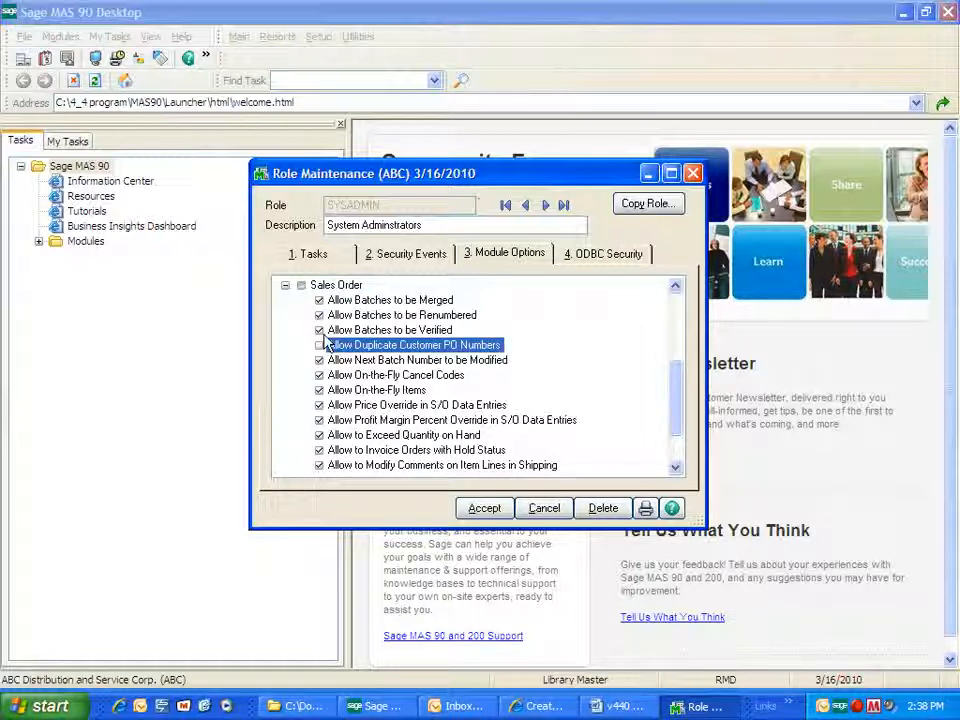
pyautogui.click(484, 508)
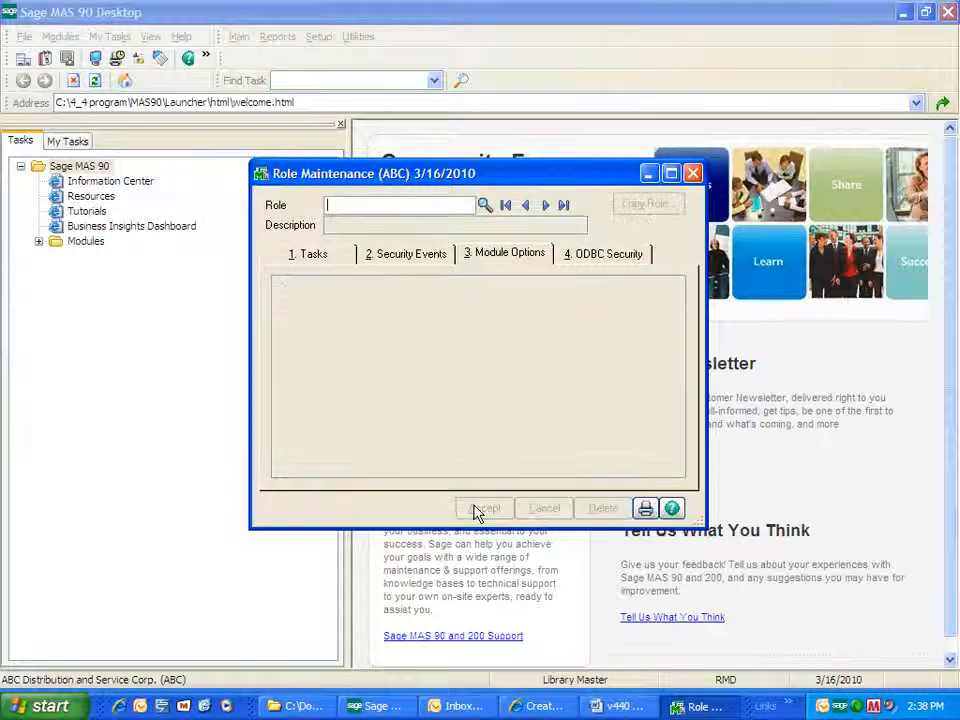
pyautogui.click(544, 508)
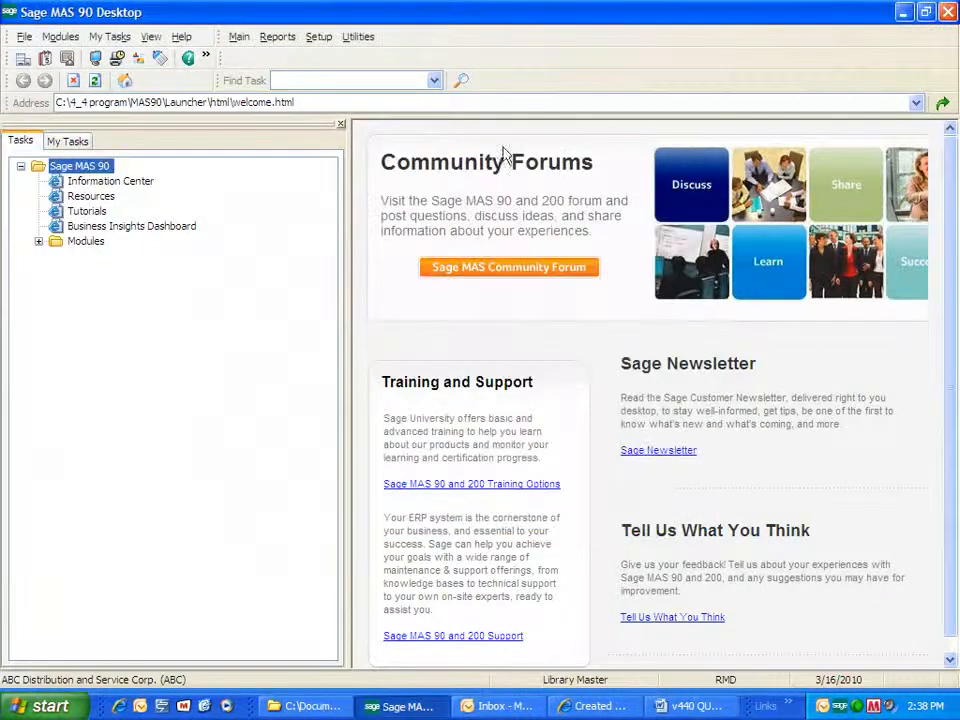
# Start a new sales order for 02-ATOZ with an existing customer PO and continue past the duplicate PO warning.
pyautogui.click(60, 36)
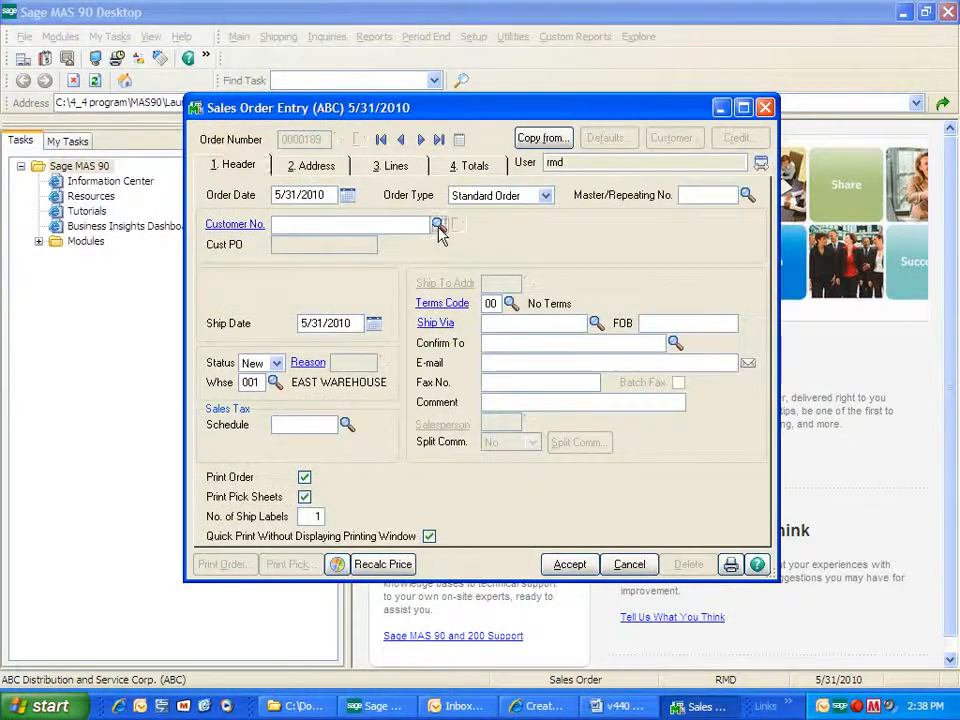
pyautogui.click(438, 224)
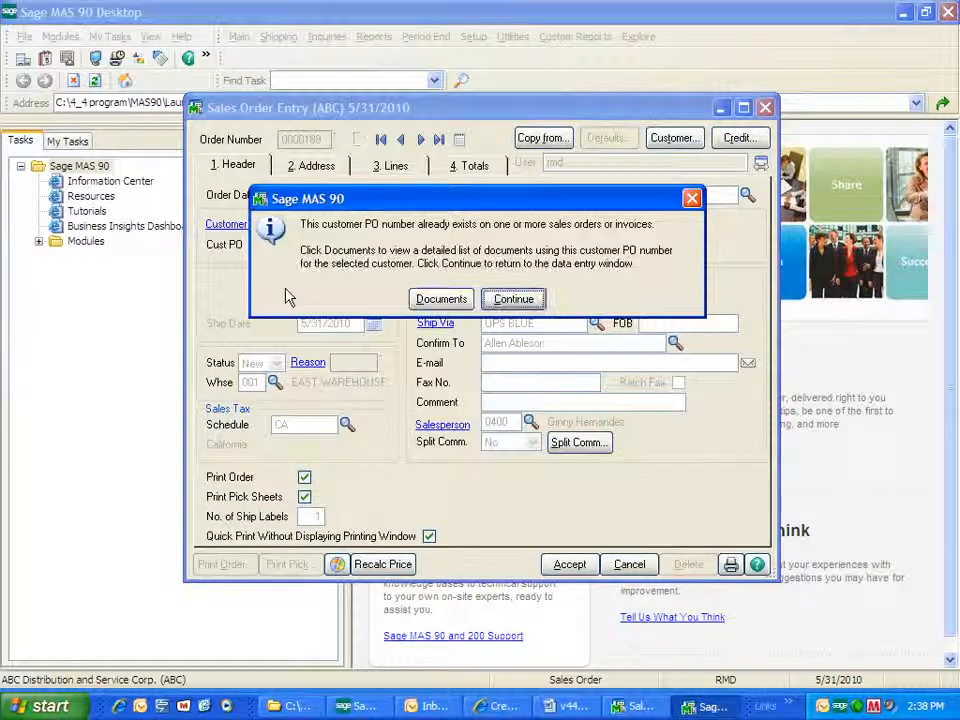
pyautogui.click(512, 298)
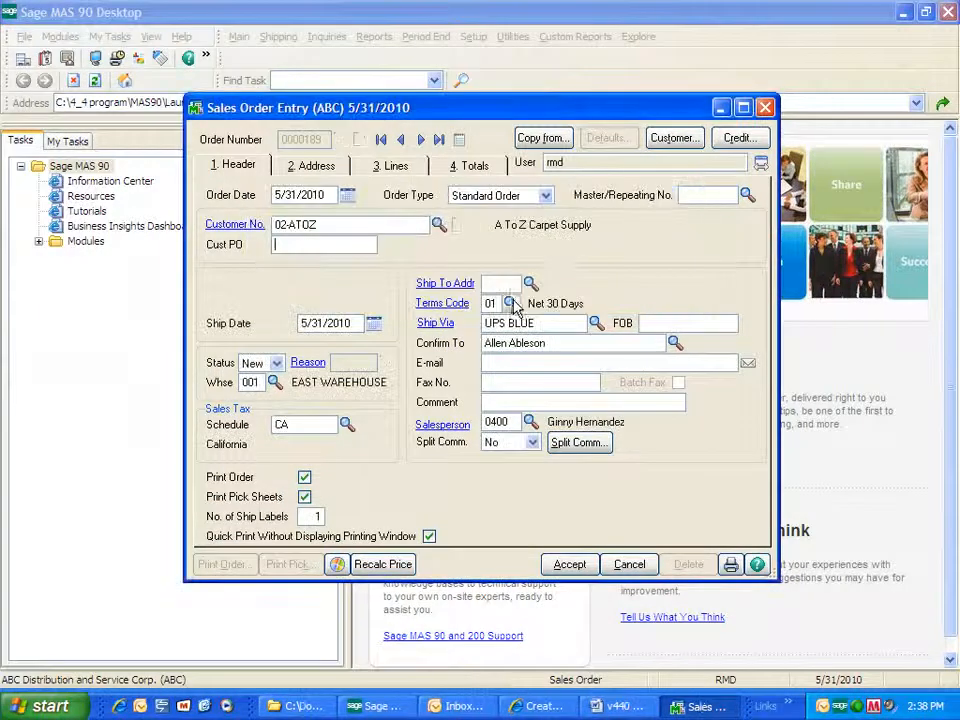